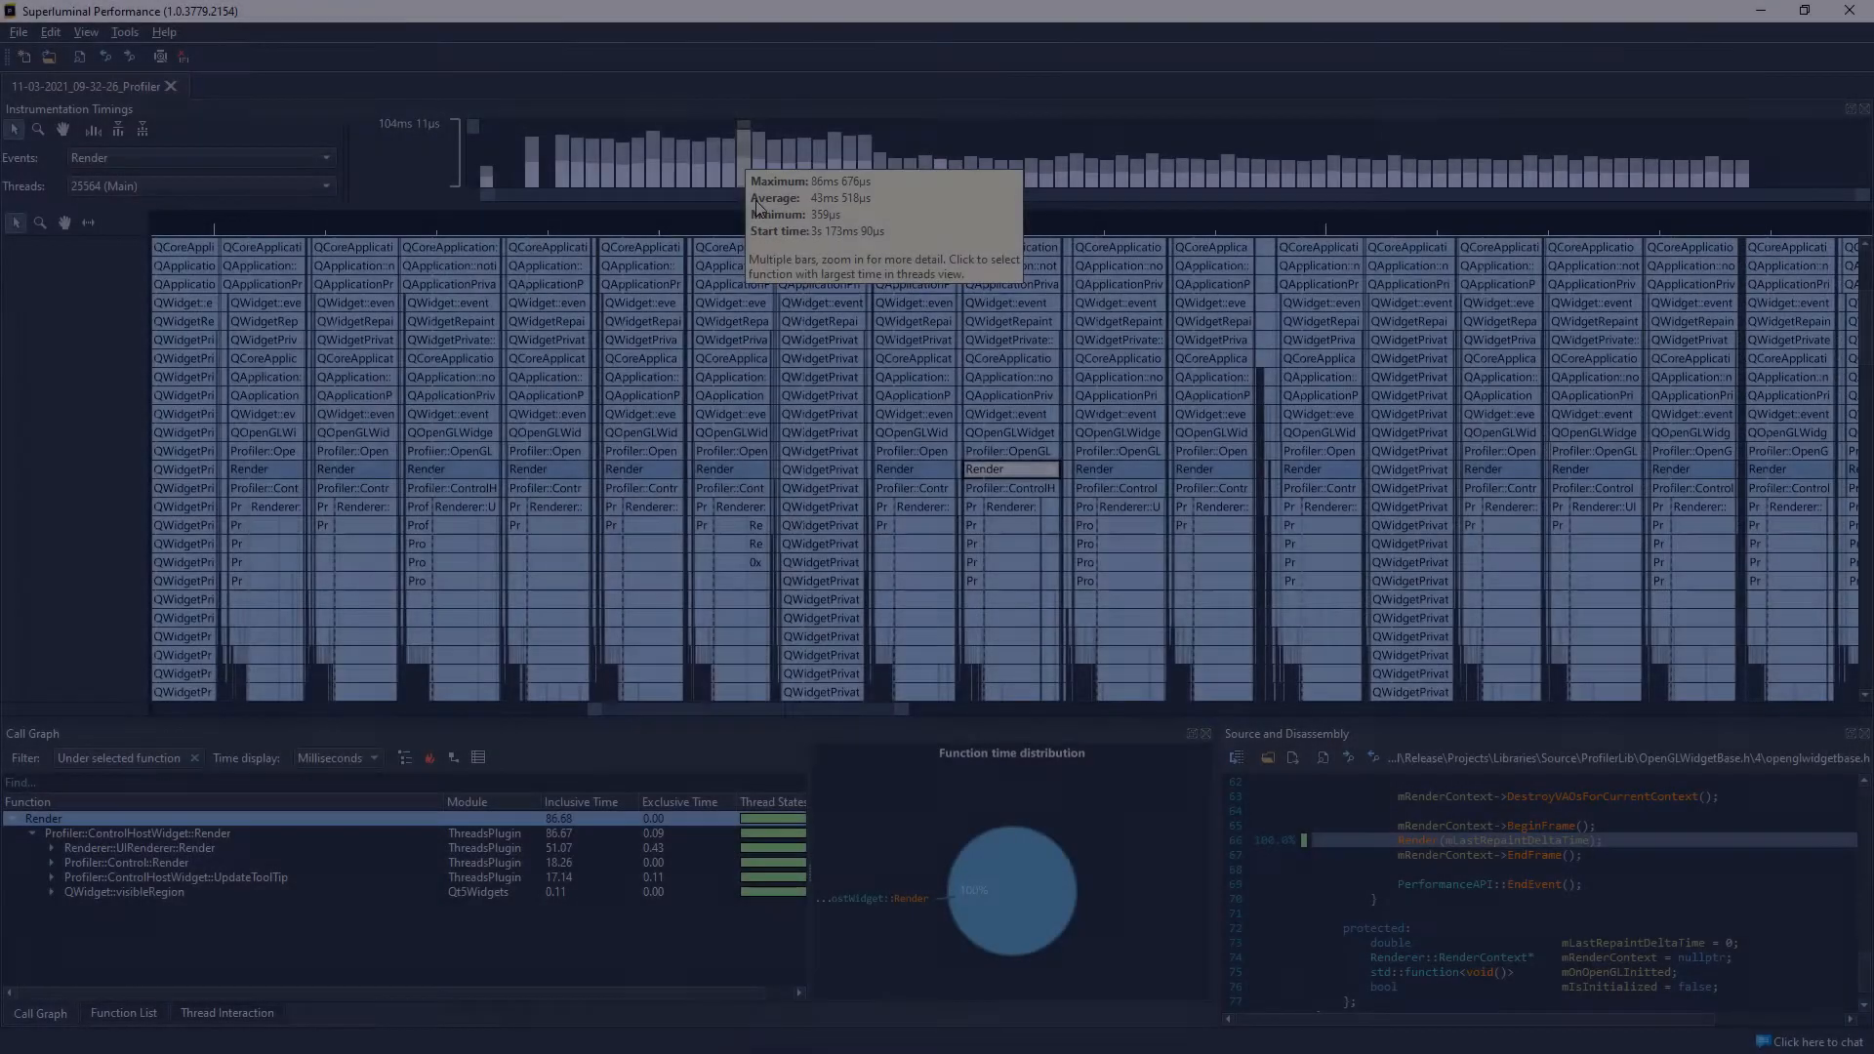
Zoom into one render frame and expand Profiler::ThreadOverviewControl::Render in the call graph.
click(745, 151)
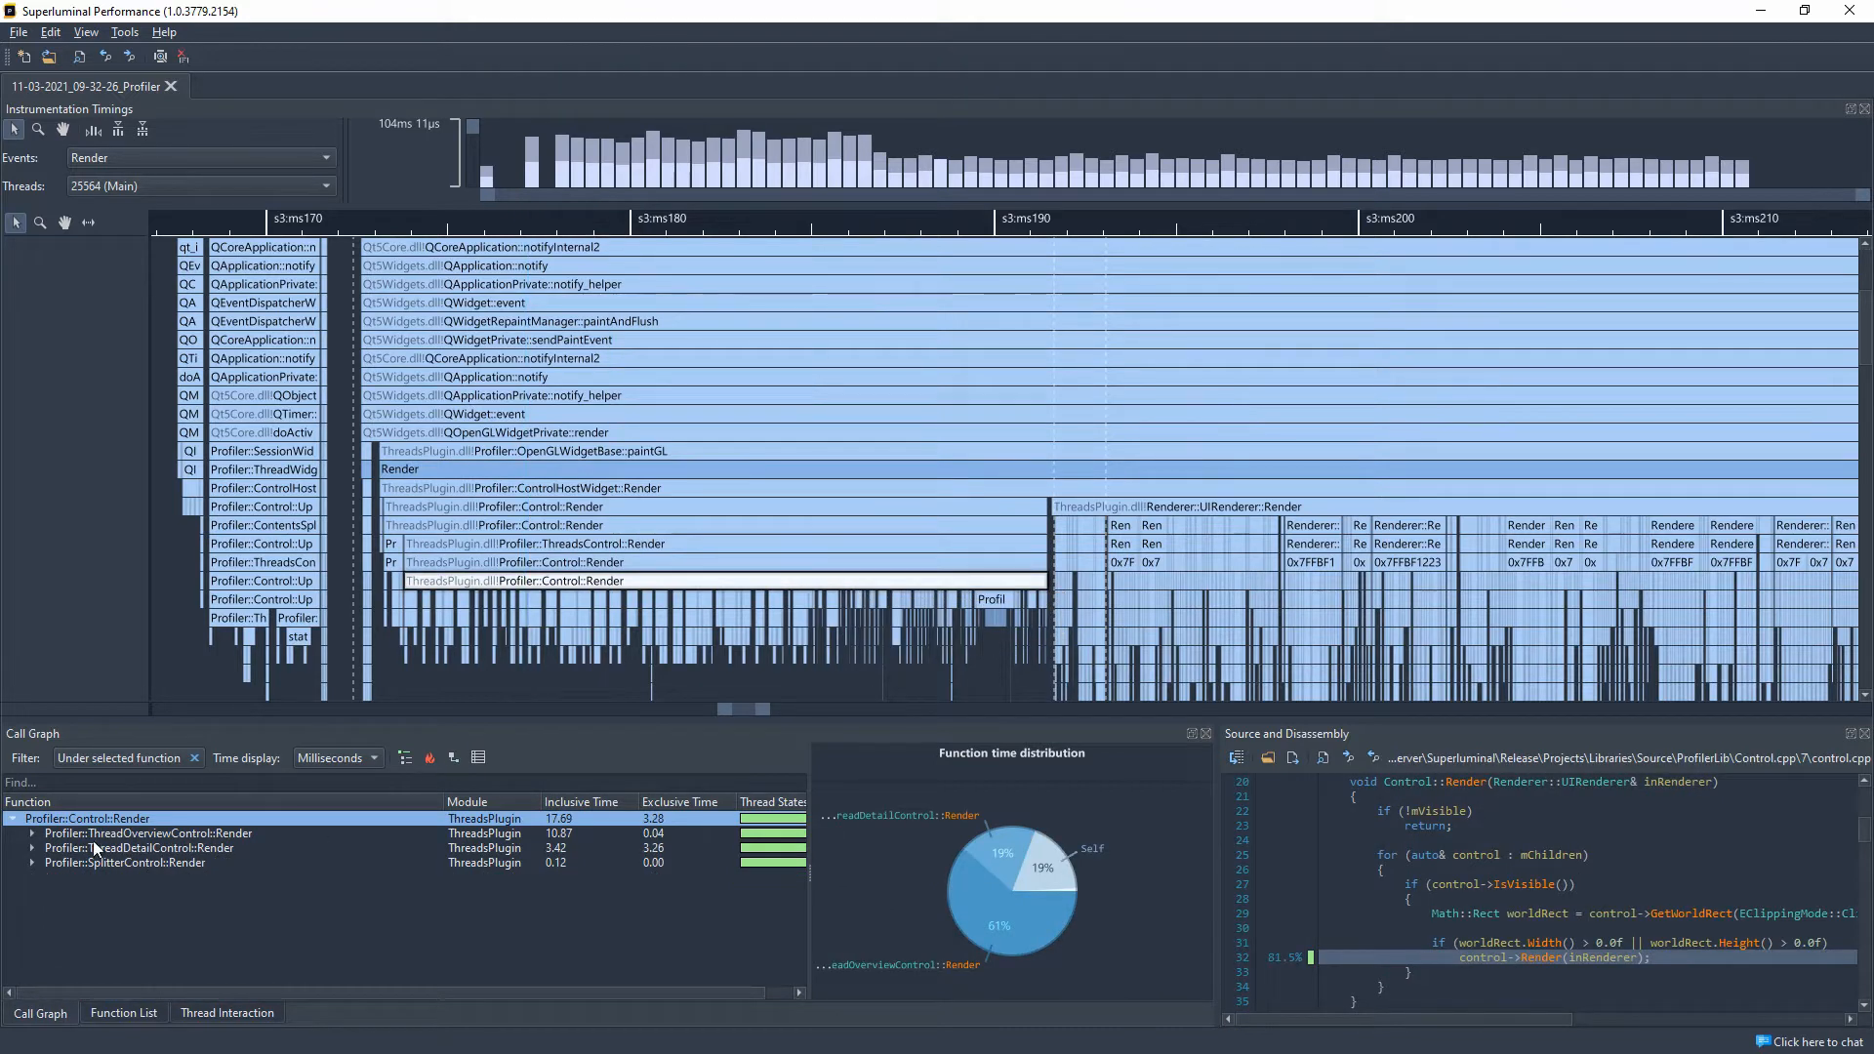
click(41, 834)
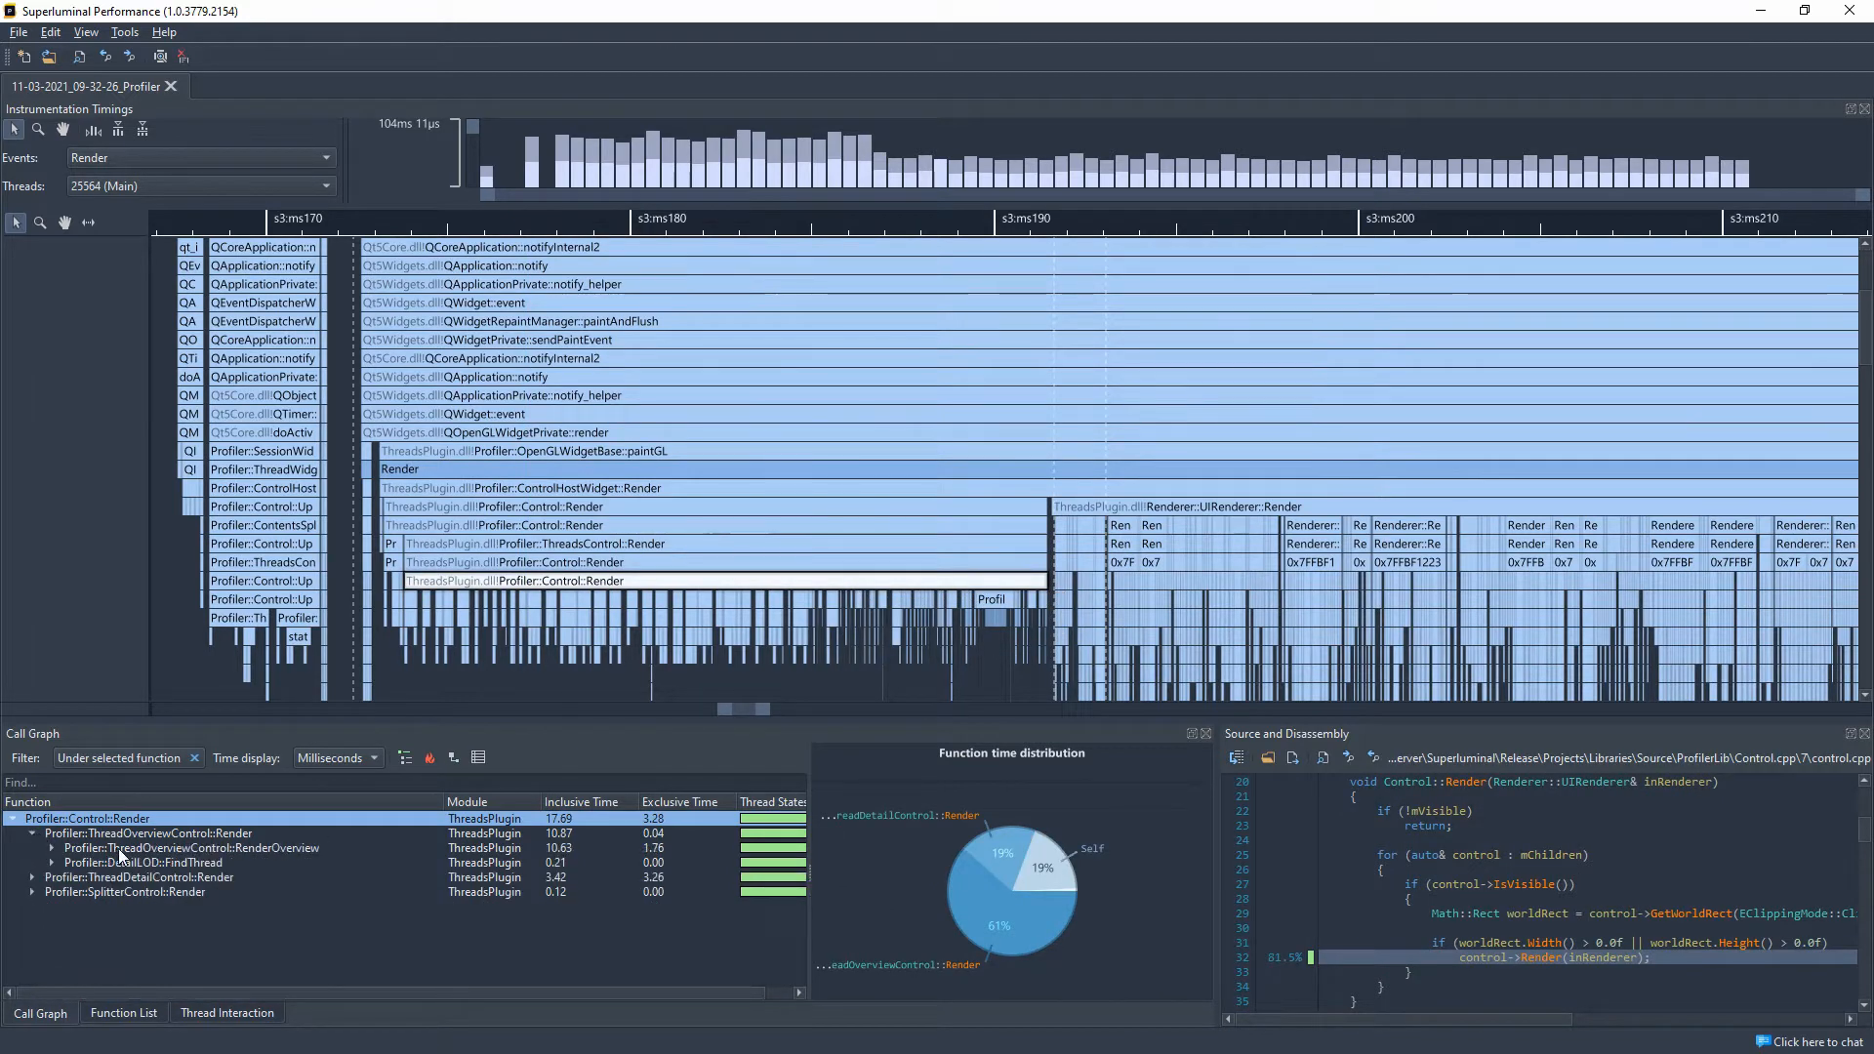
click(190, 847)
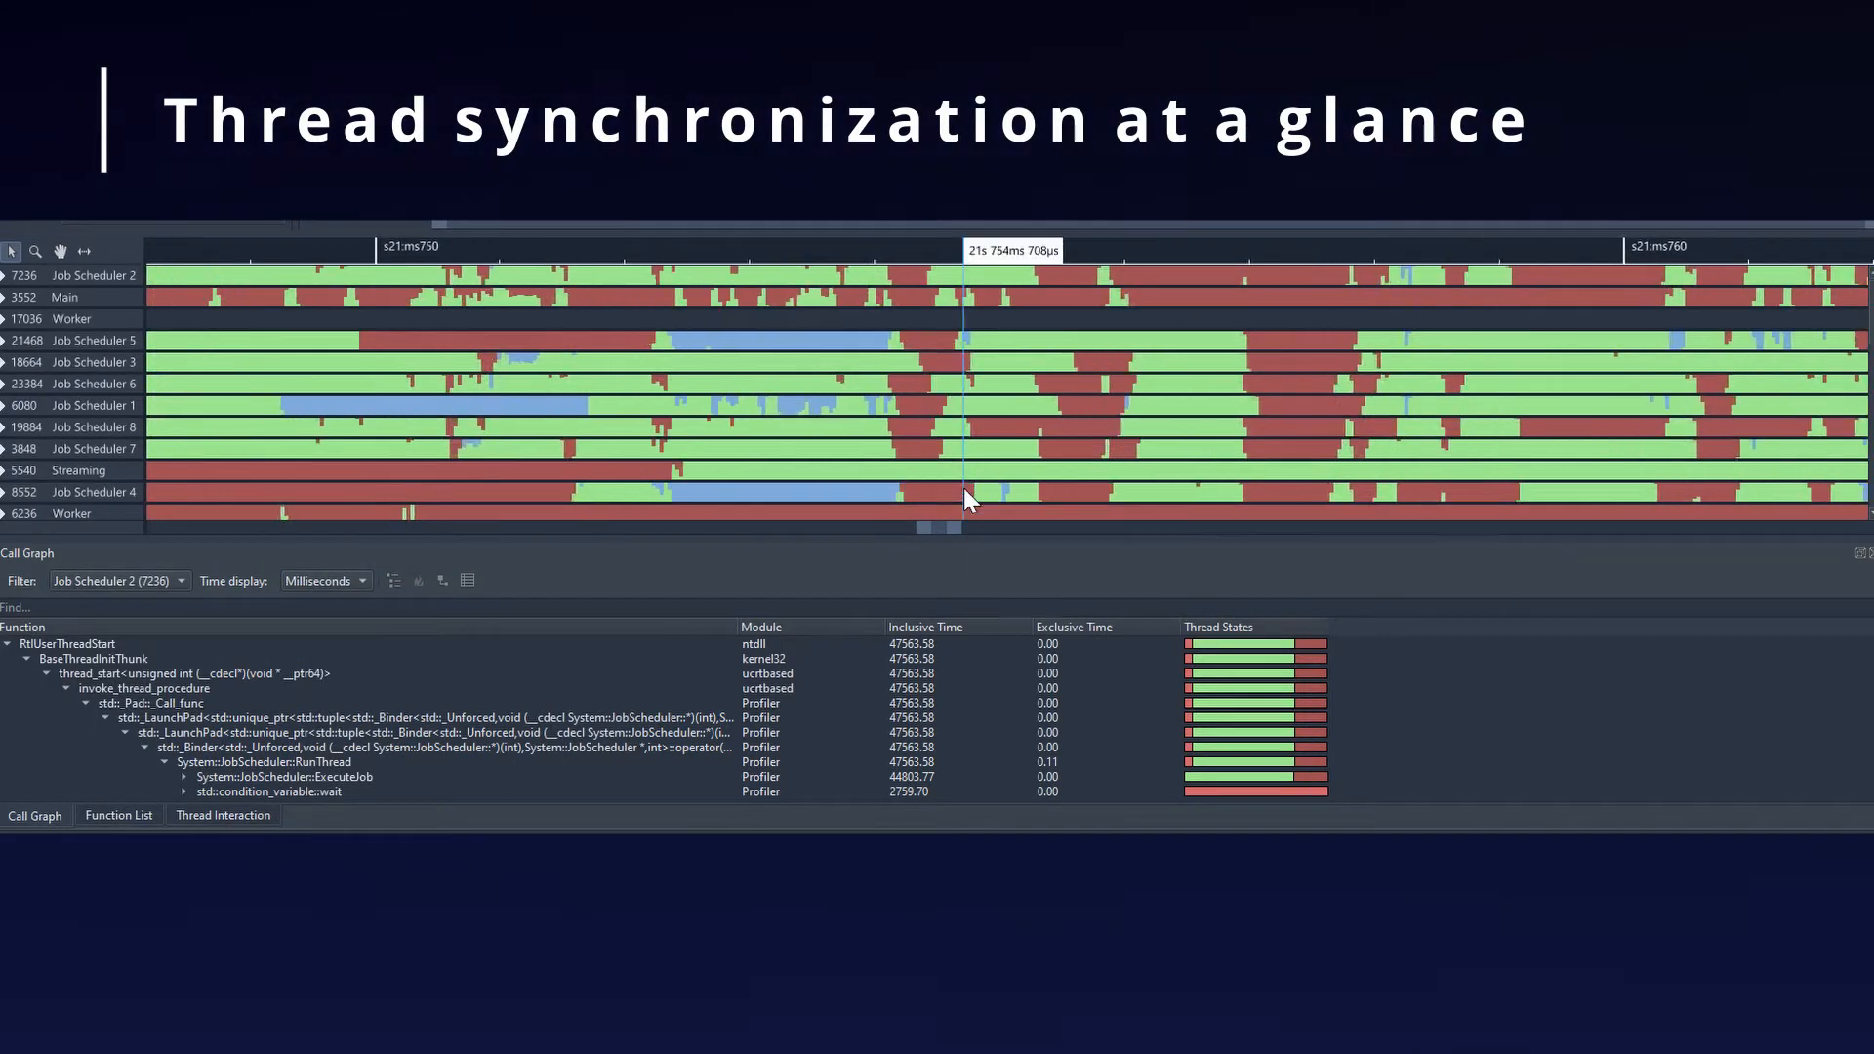
mouse_move(967, 498)
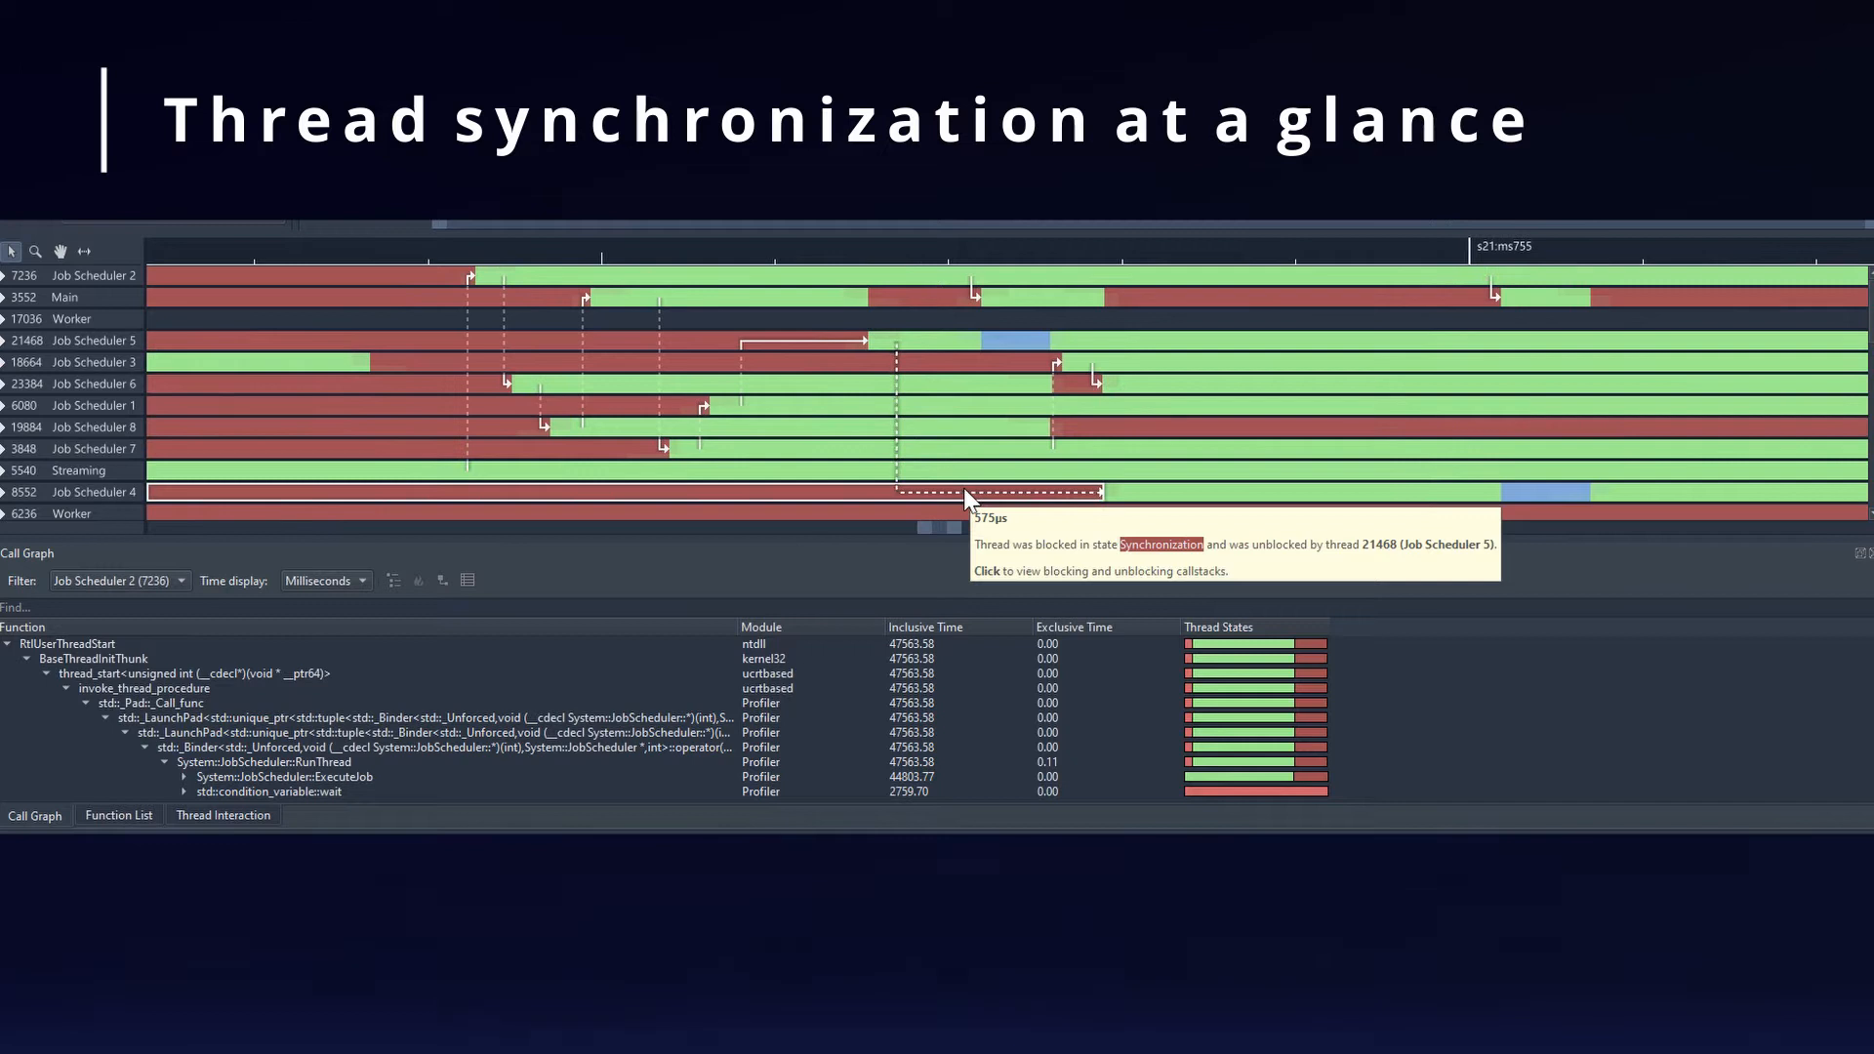
mouse_move(630, 458)
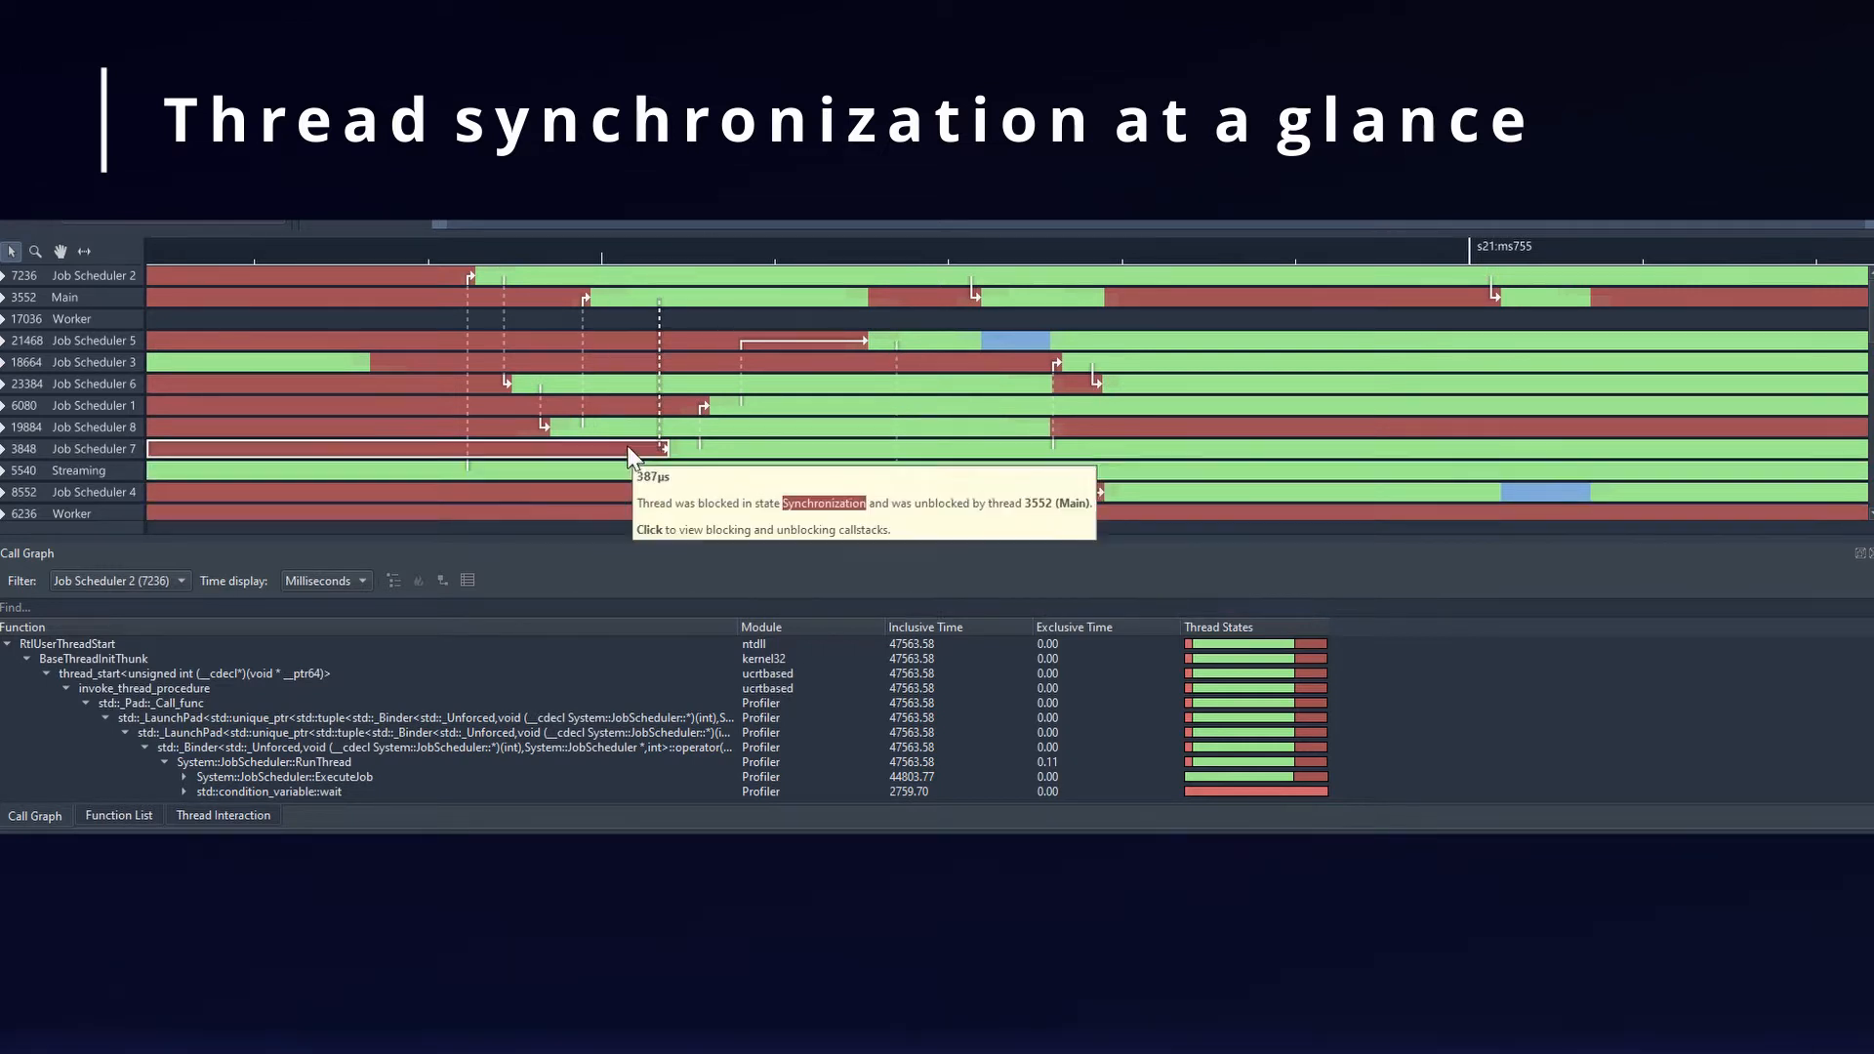
Open the blocking and unblocking callstacks for Job Scheduler 7's 387µs wait released by Main.
click(647, 448)
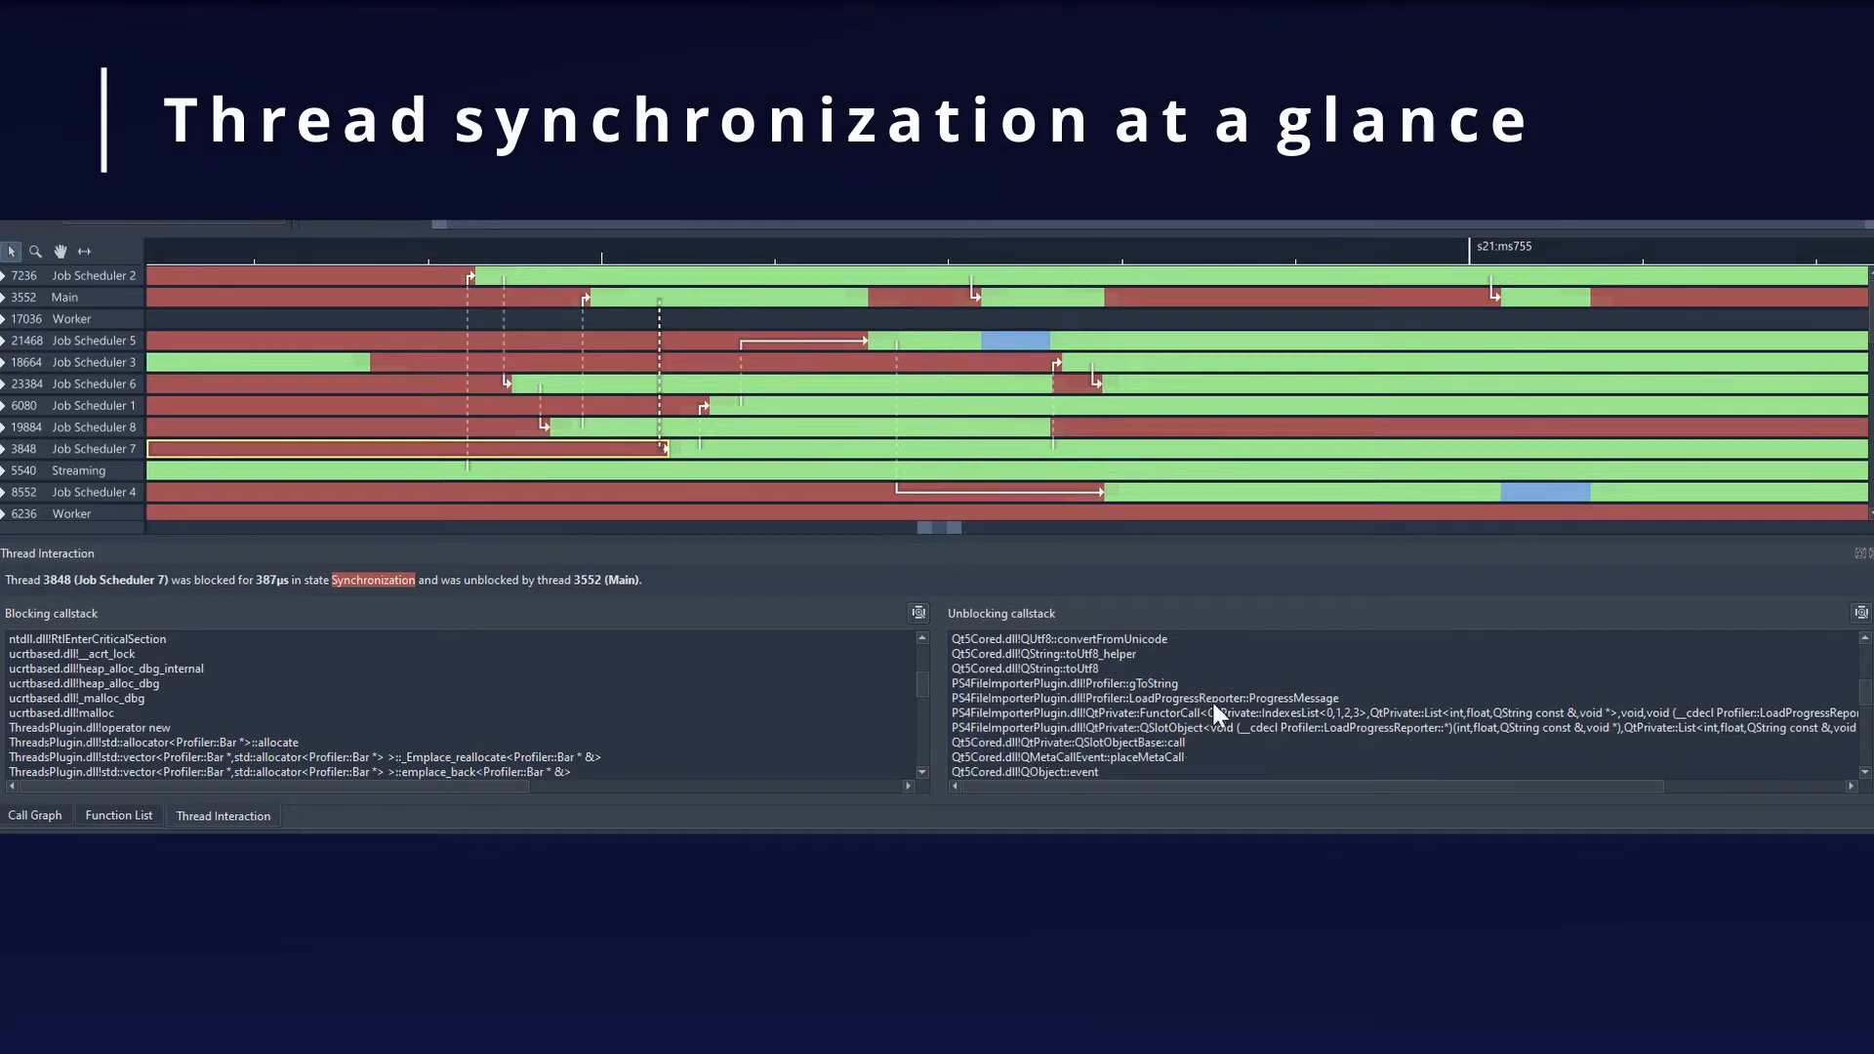
click(1192, 698)
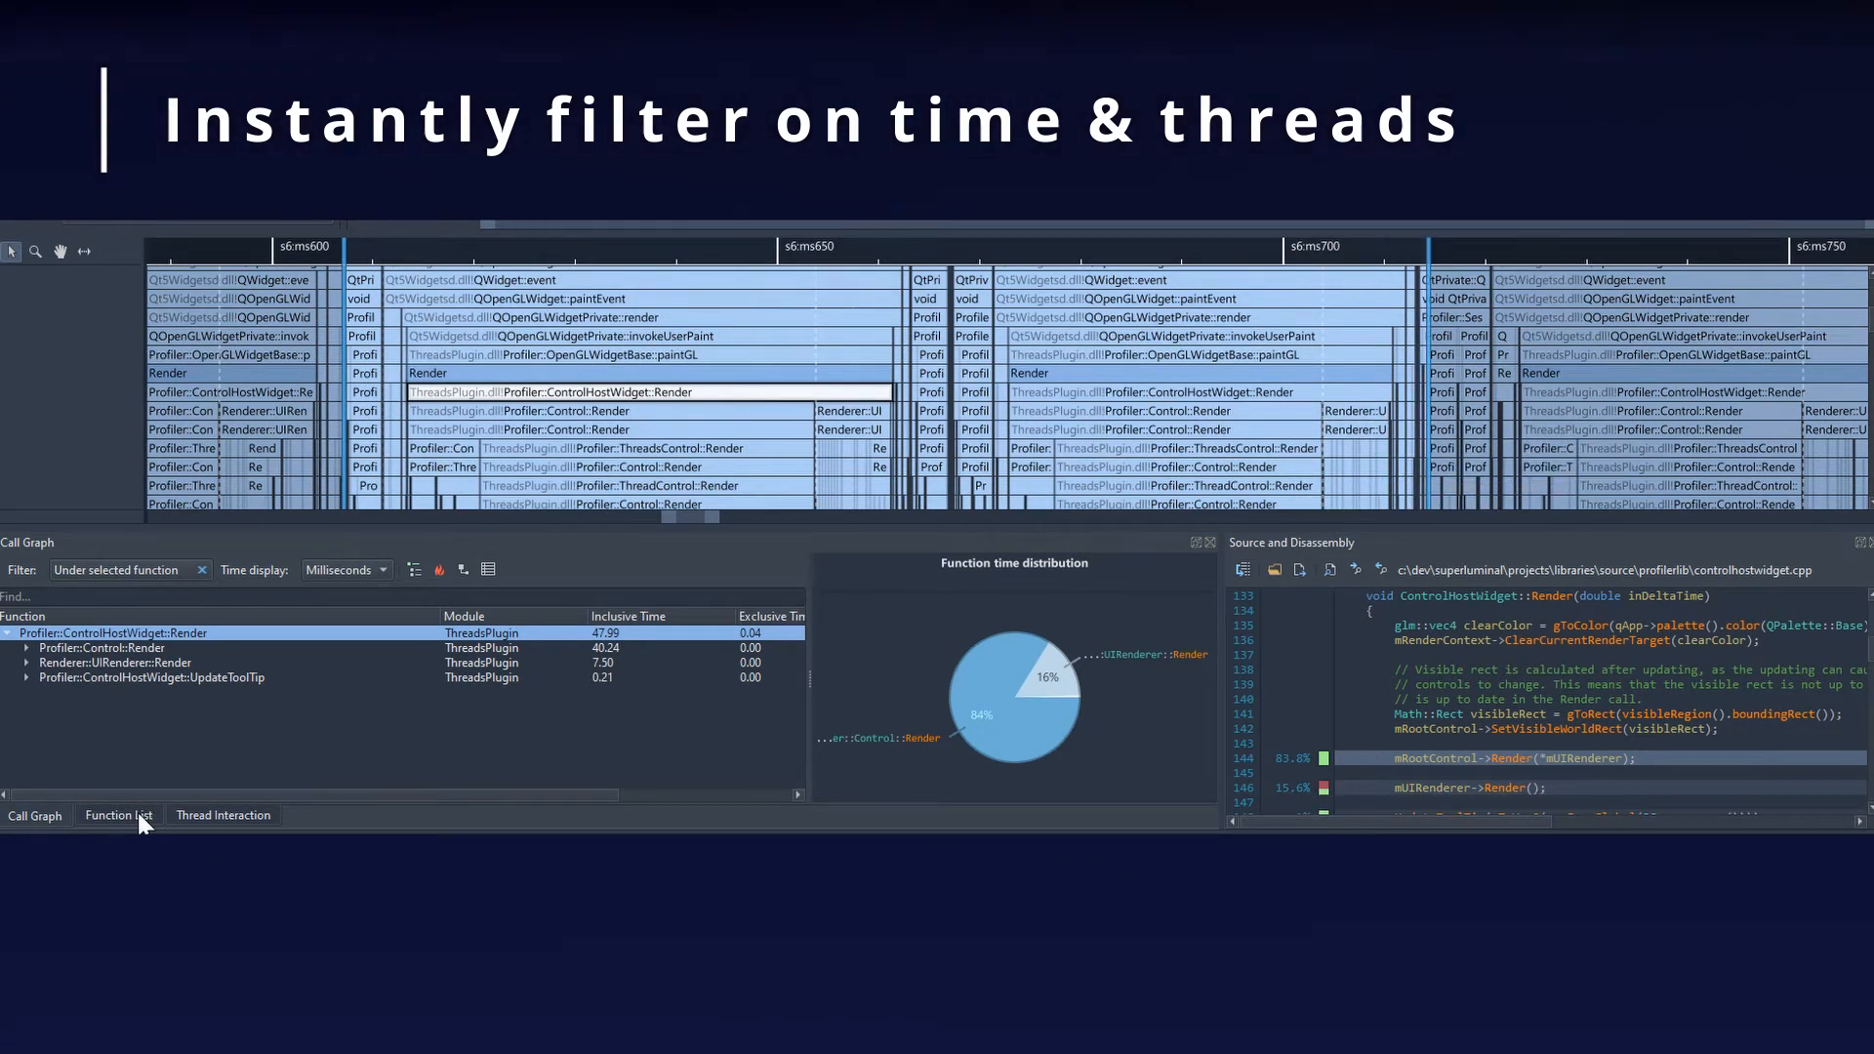
Search the function list for 'draws' and inspect Renderer::UIRenderer::DrawSolidRect's callers and source timings.
click(120, 815)
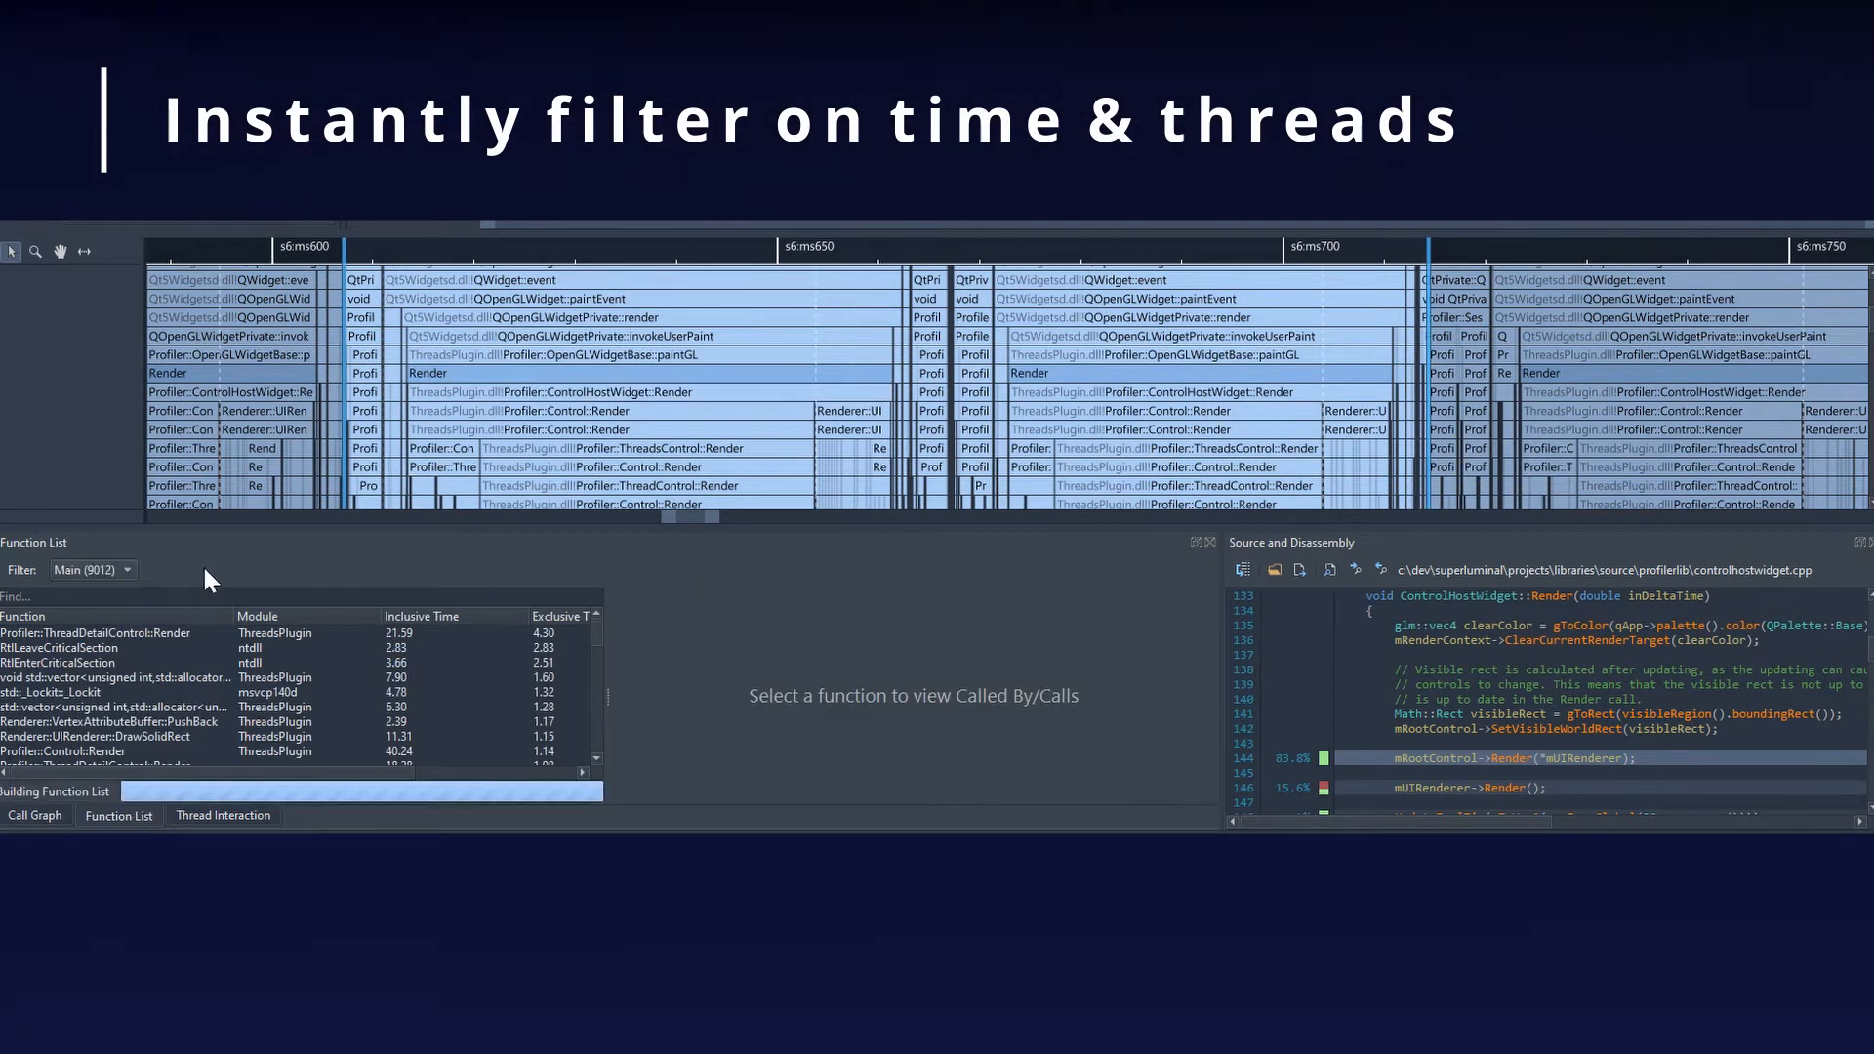
text(draws)
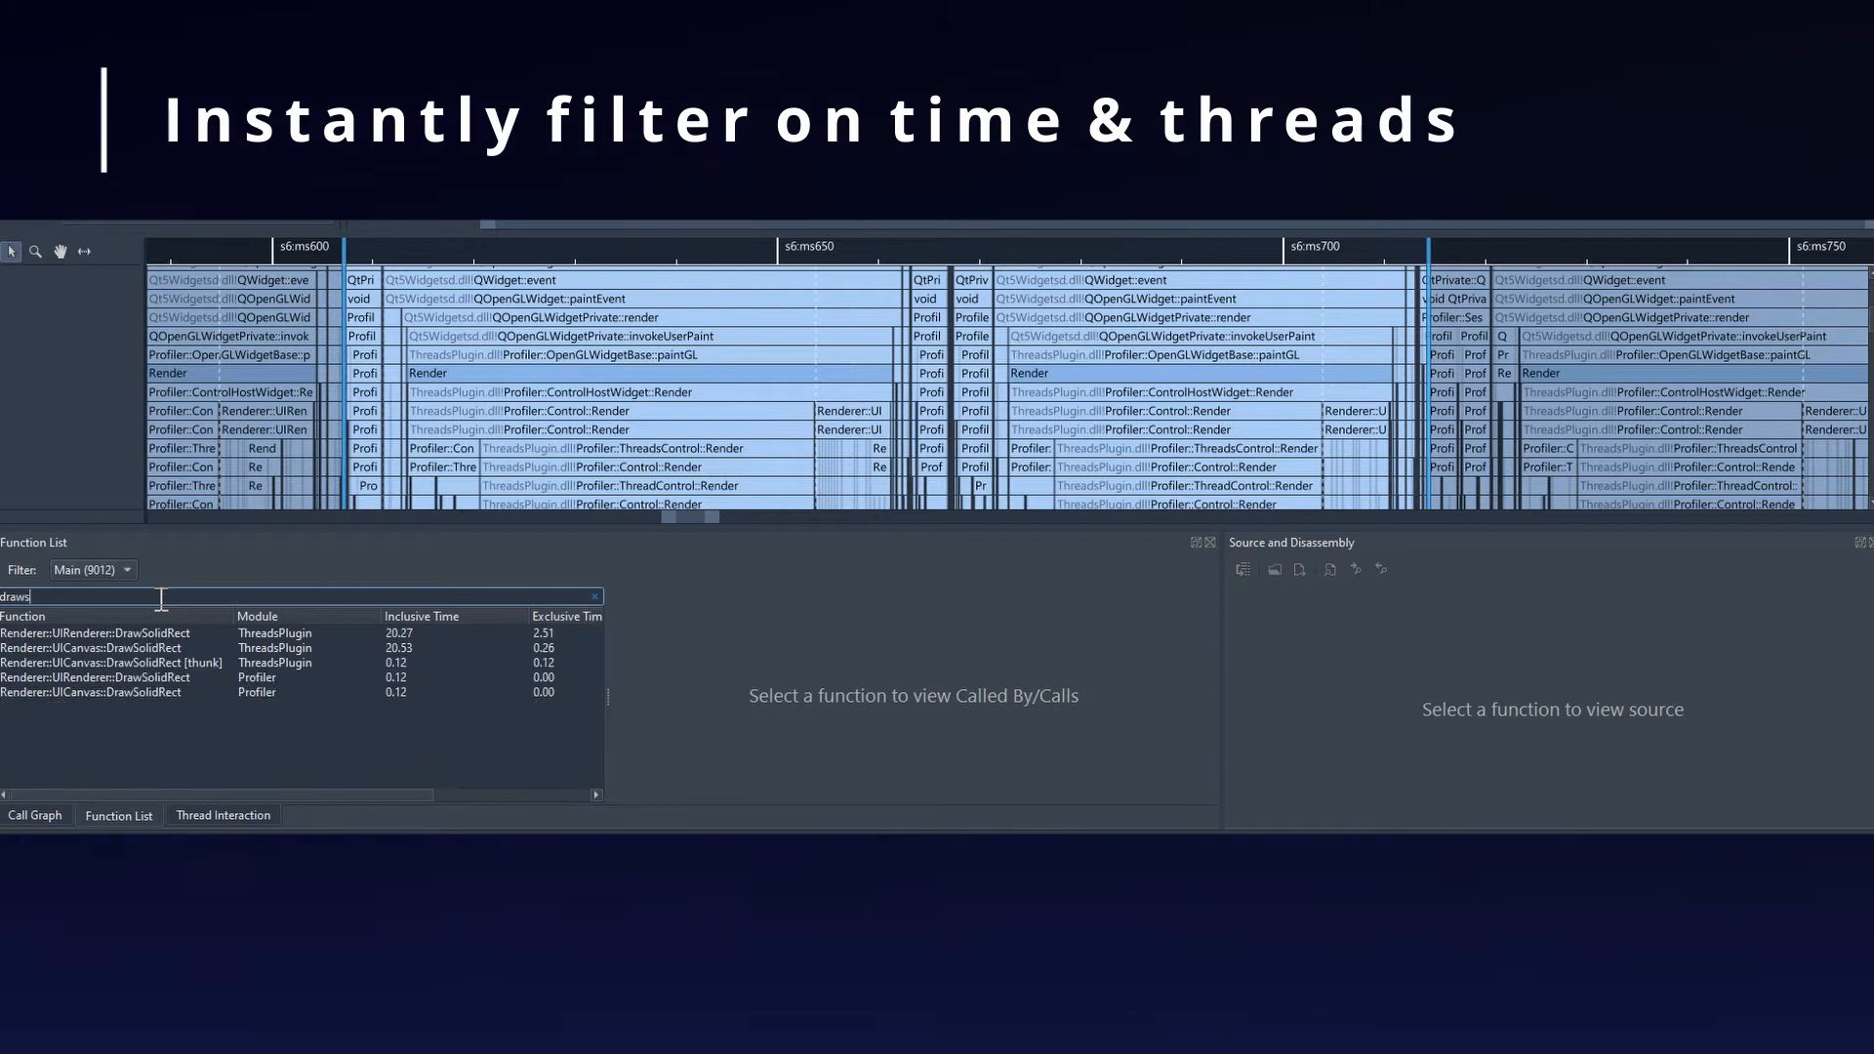
click(108, 632)
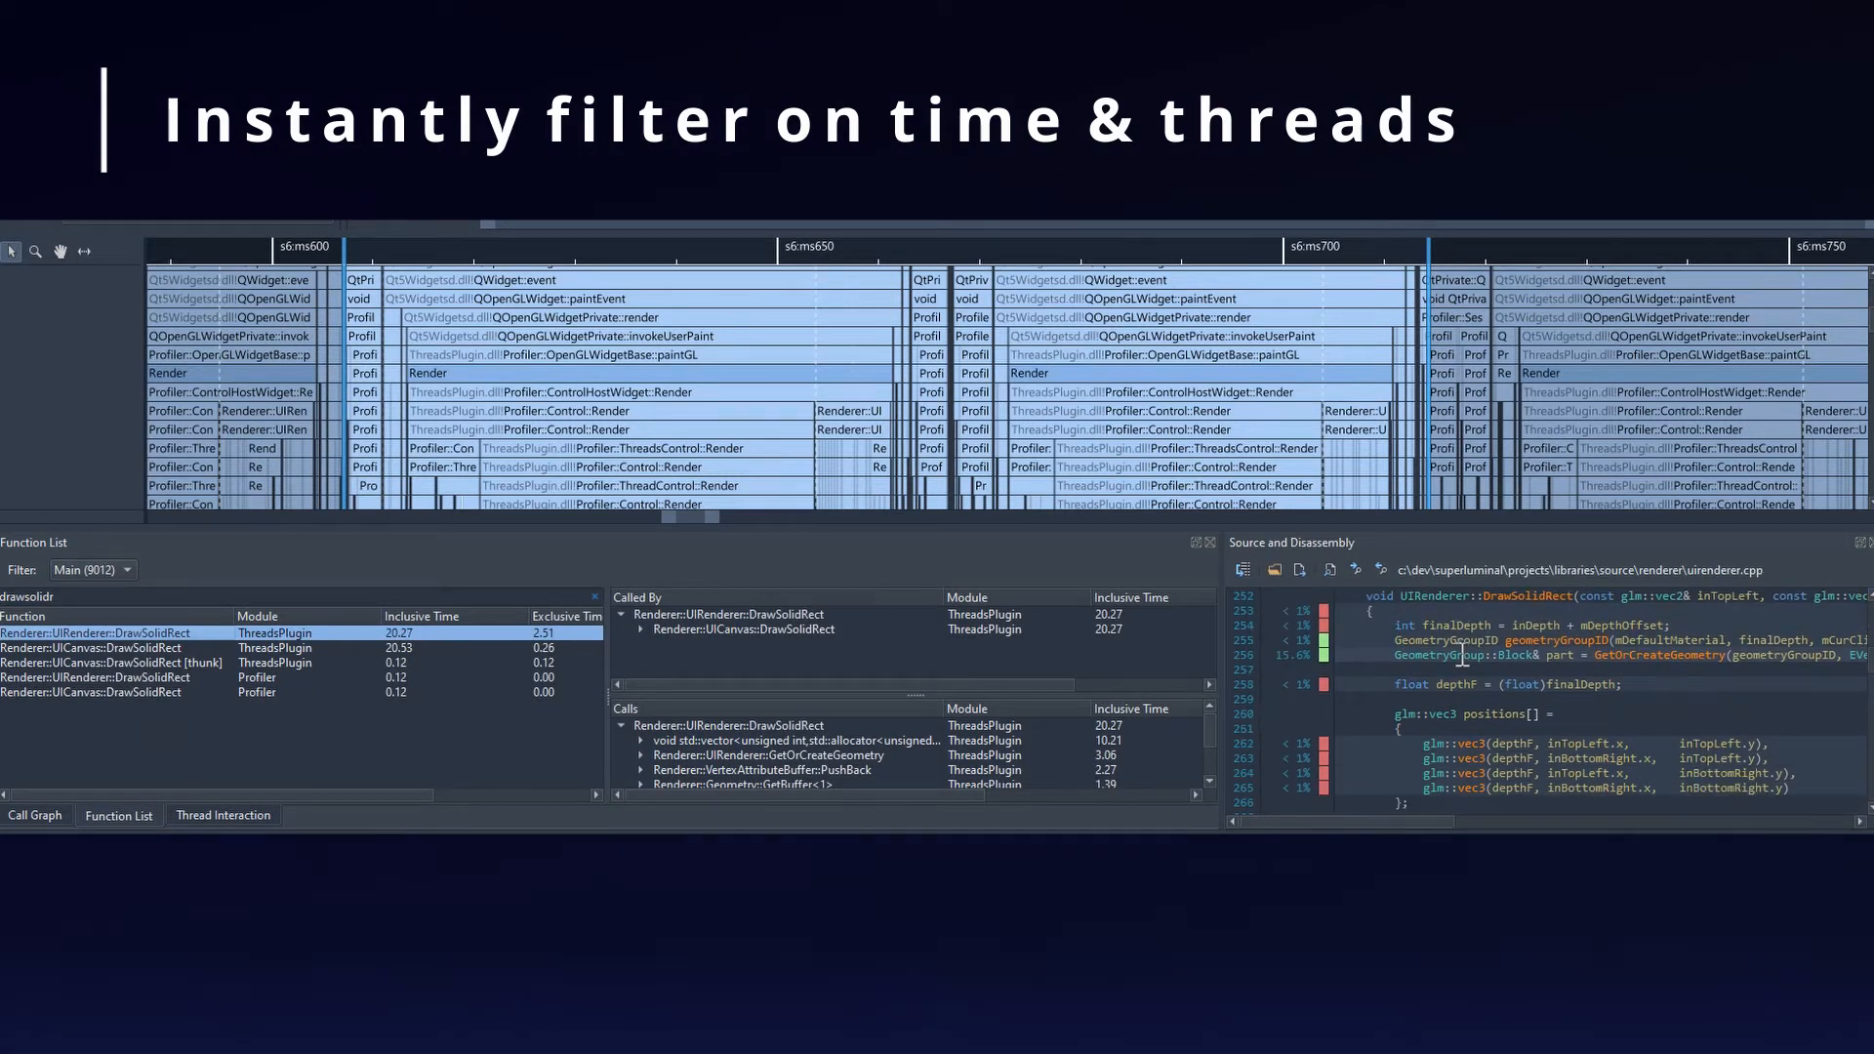
click(1242, 569)
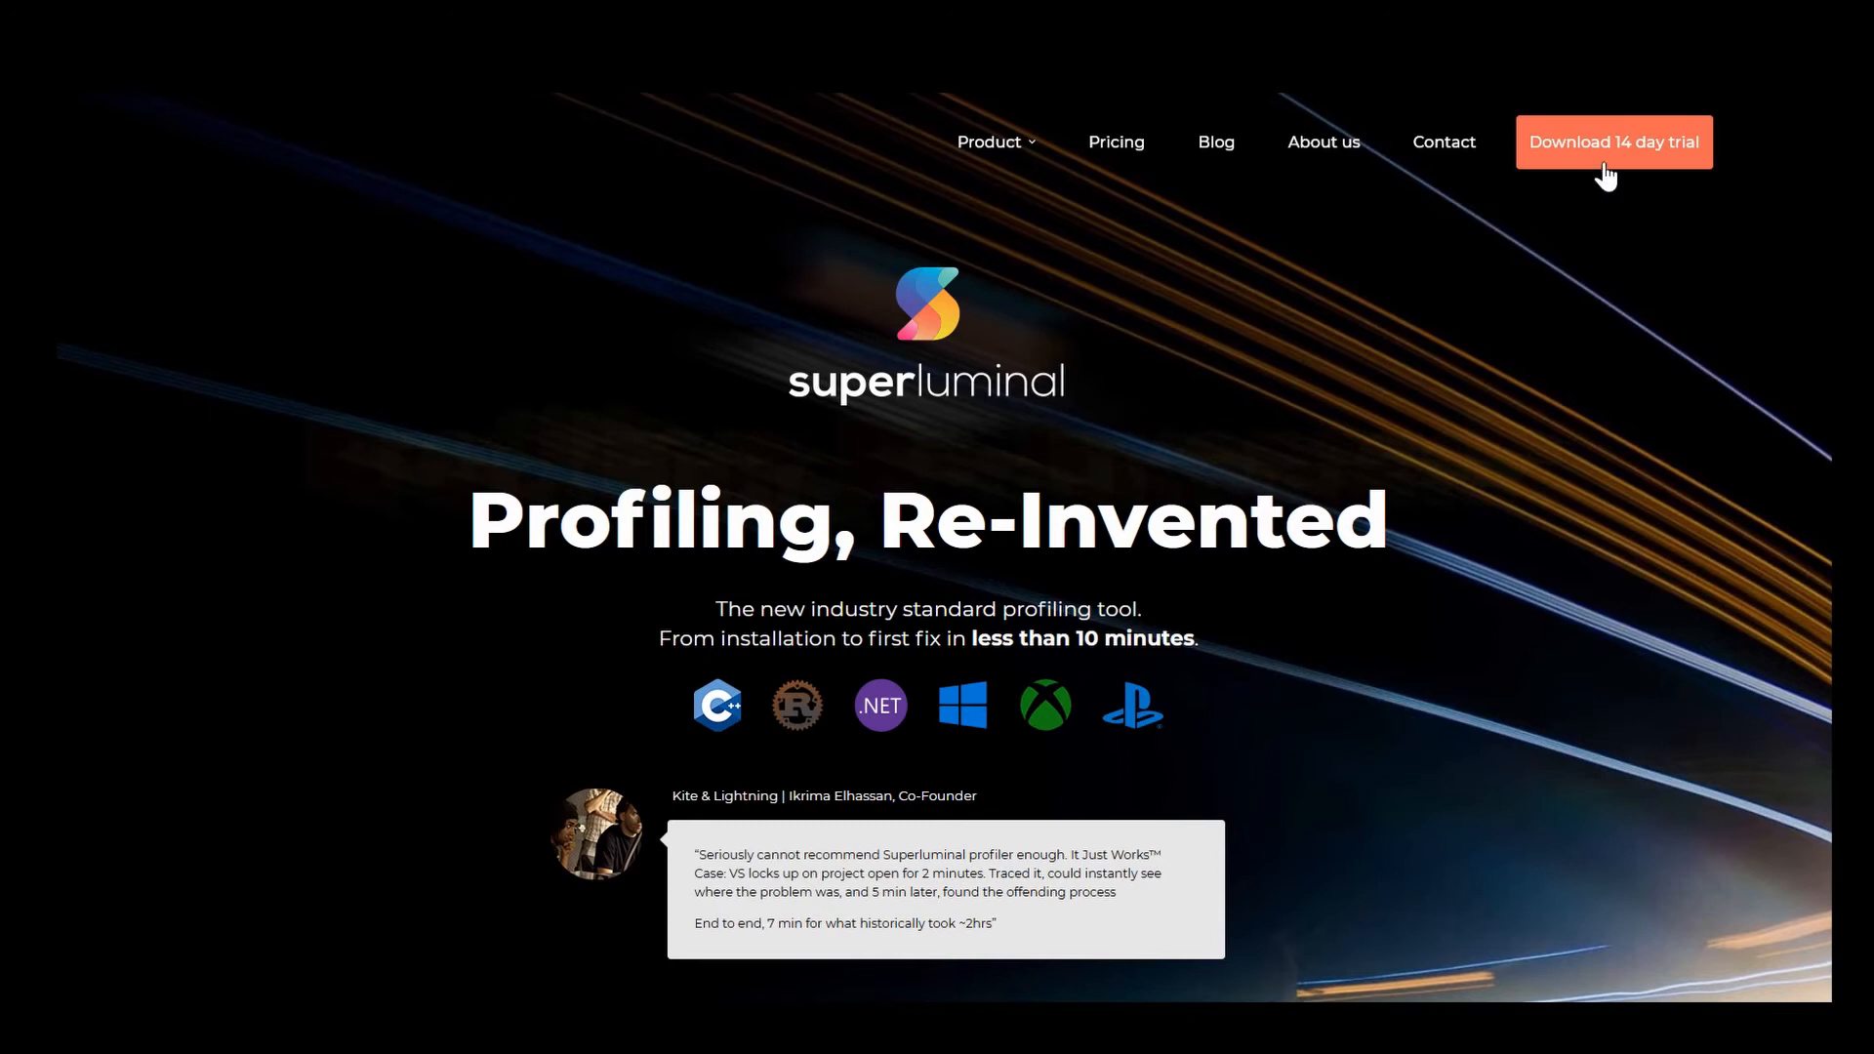
Download the 14-day Superluminal trial from the homepage.
click(1613, 142)
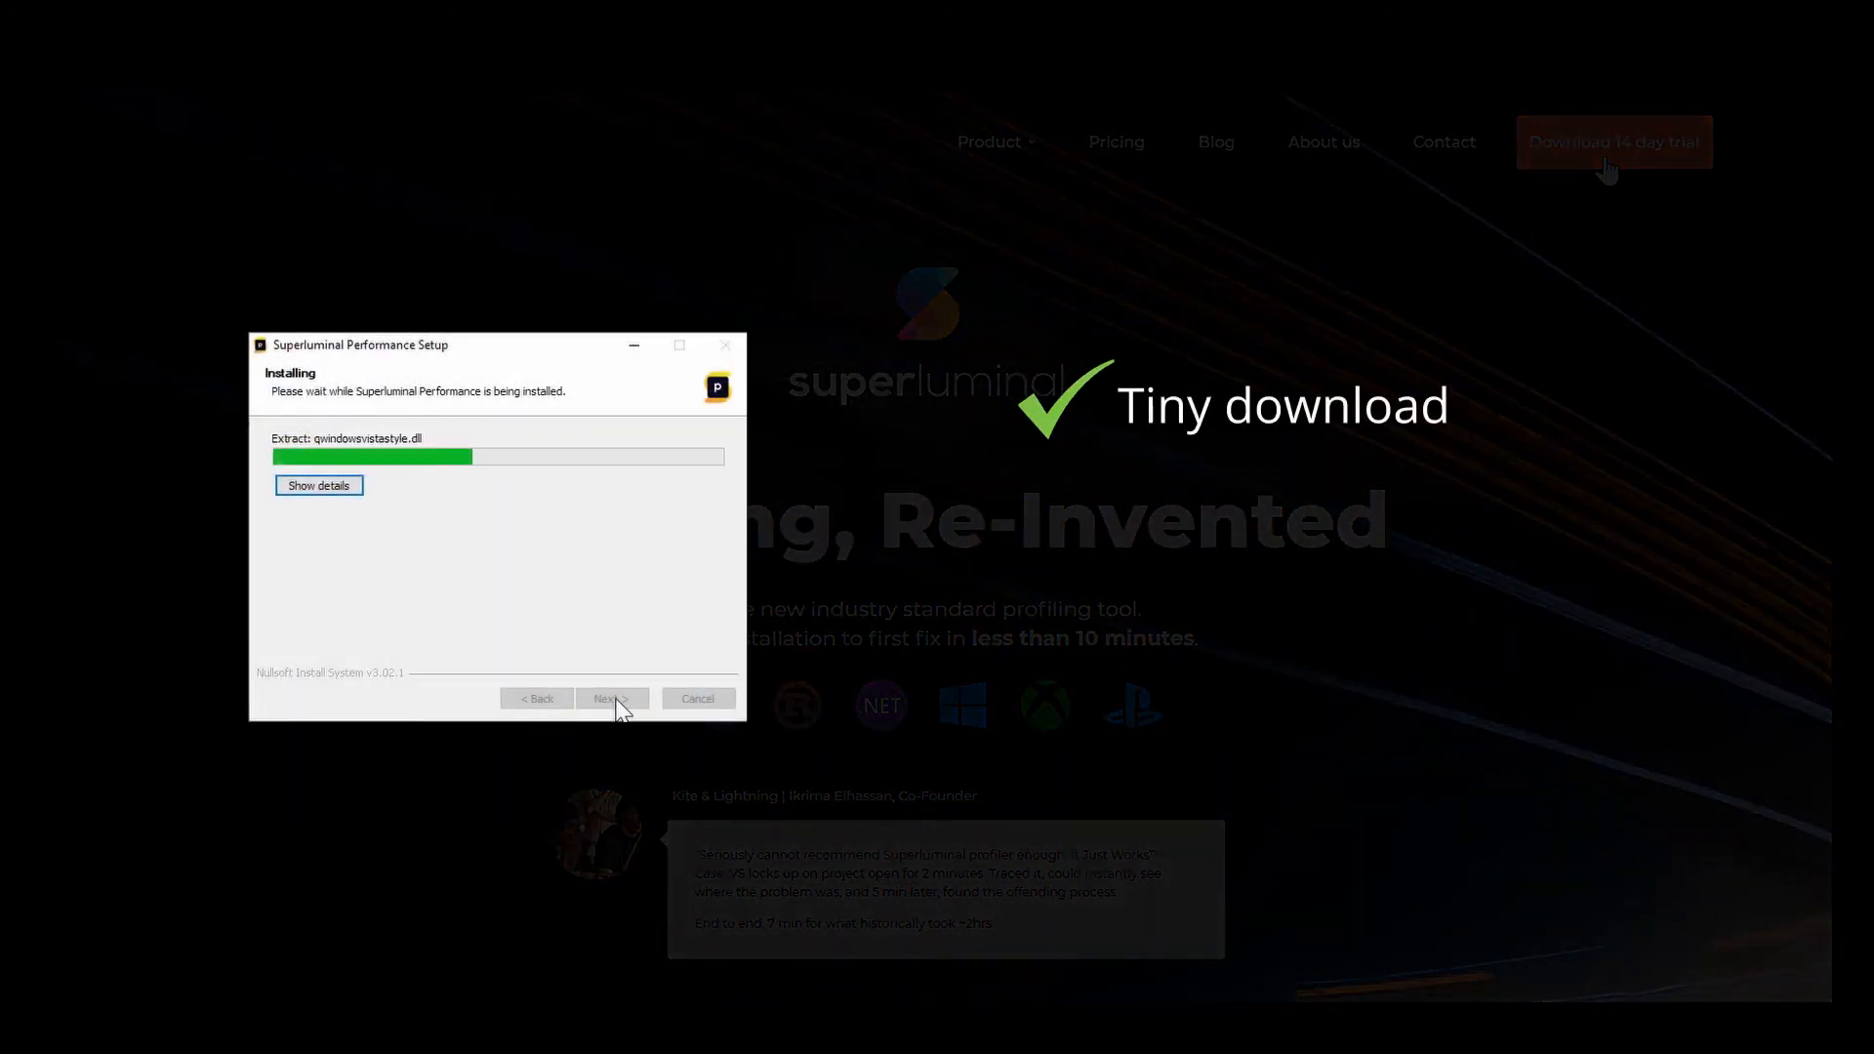